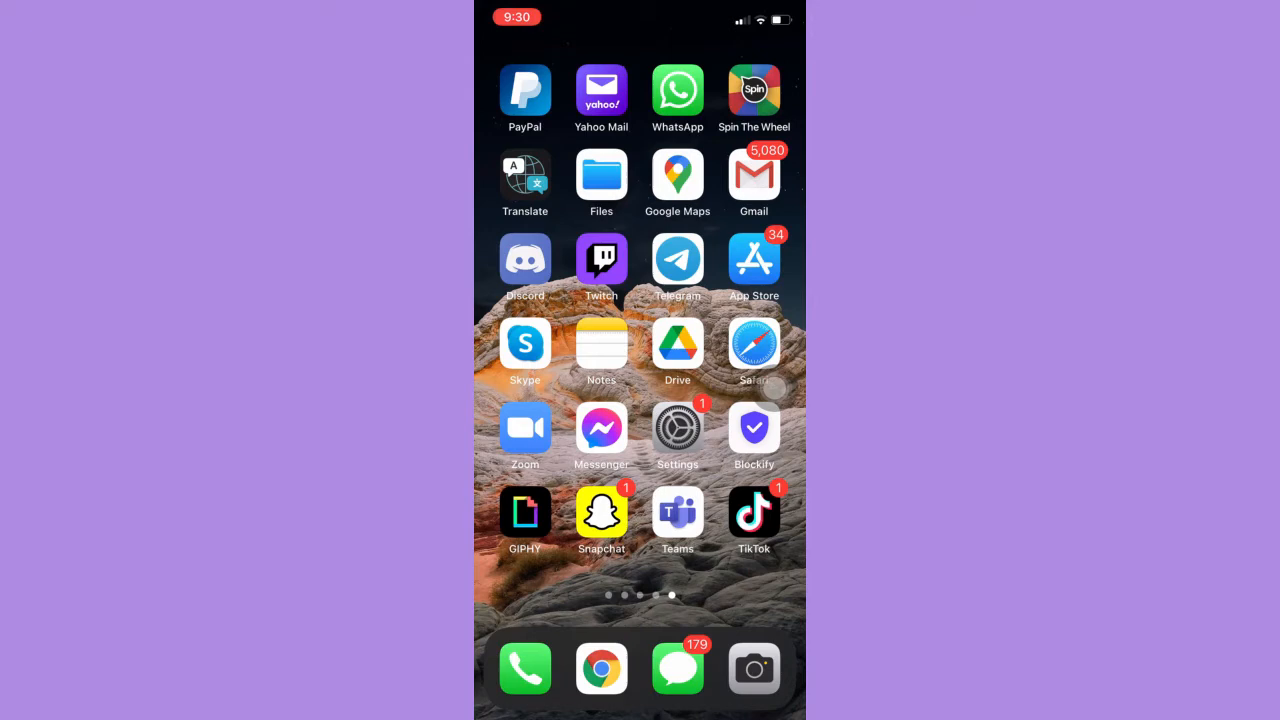
# Launch Snapchat, enter the top friend's conversation and go to their profile page.
pyautogui.click(600, 512)
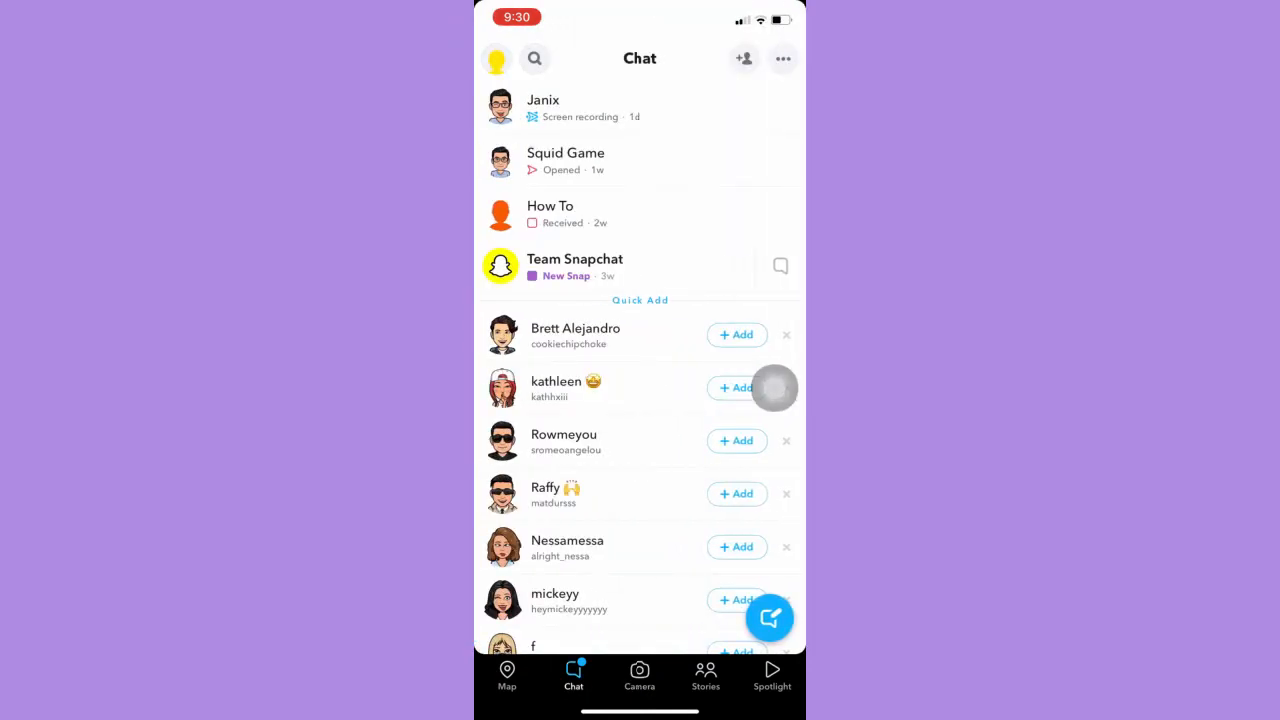
pyautogui.click(544, 108)
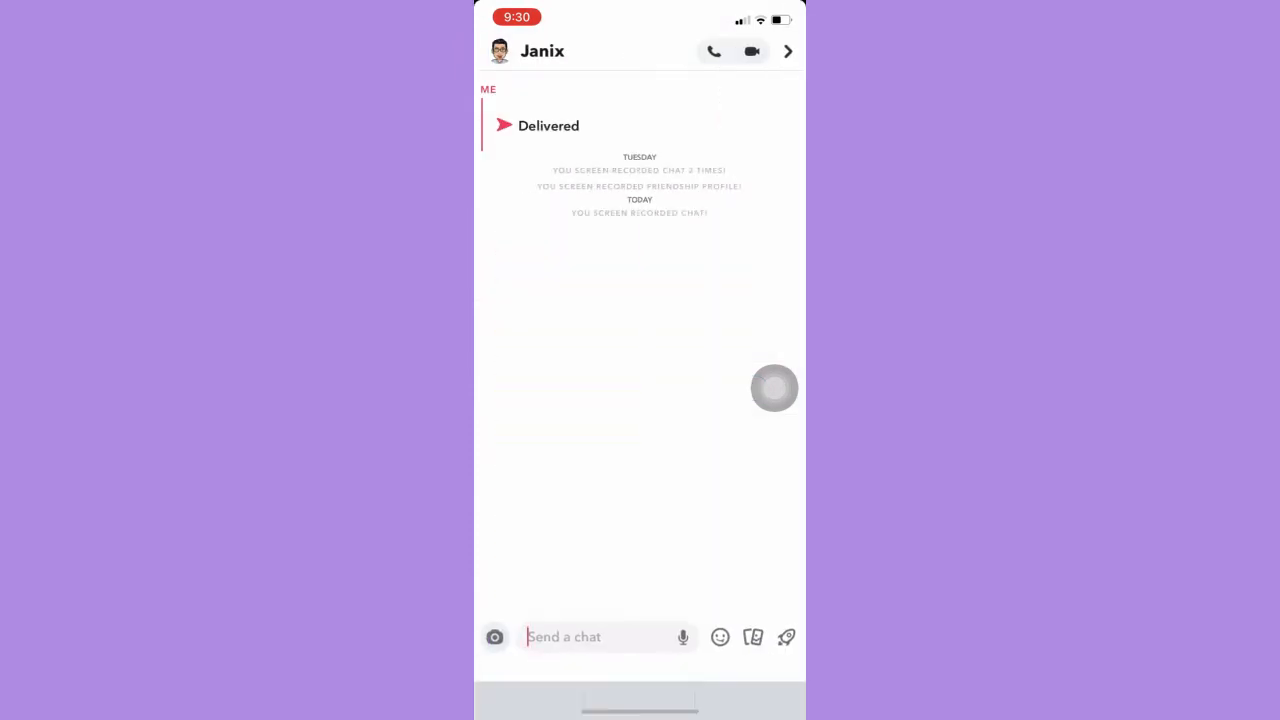
pyautogui.click(590, 636)
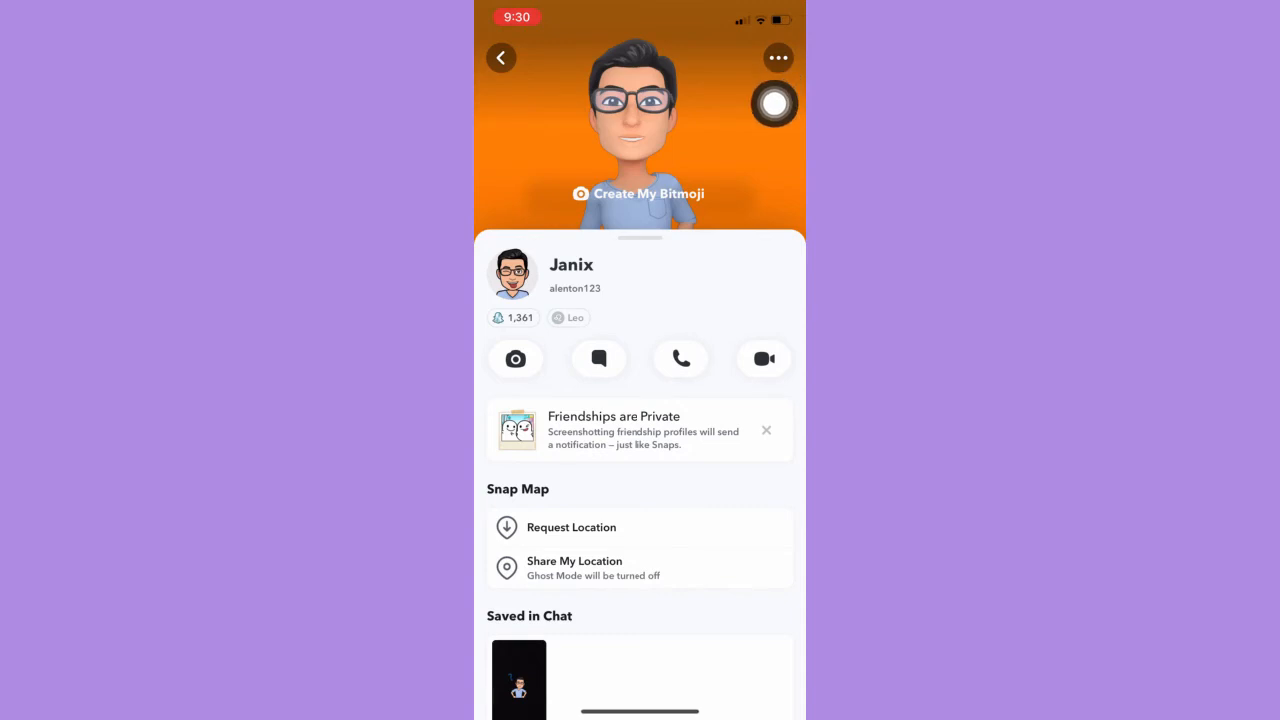
# Bring up the ••• options menu listing Report, Block and Remove Friend.
pyautogui.click(778, 56)
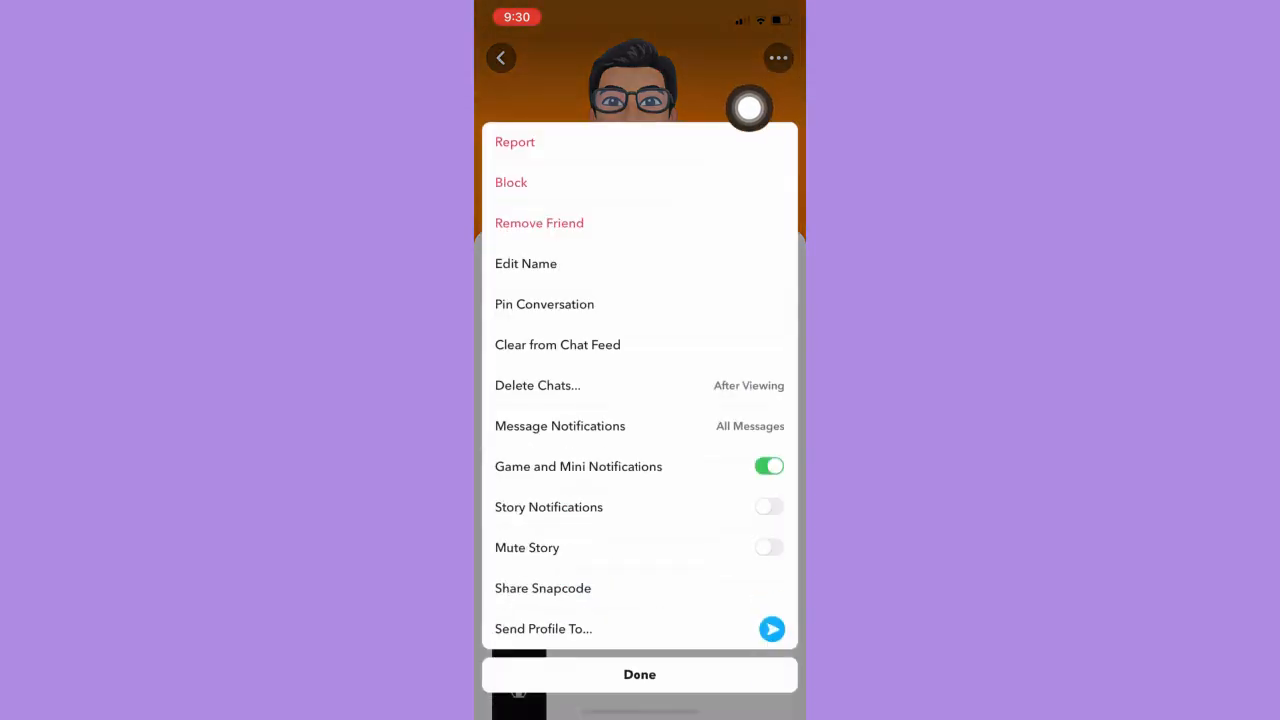